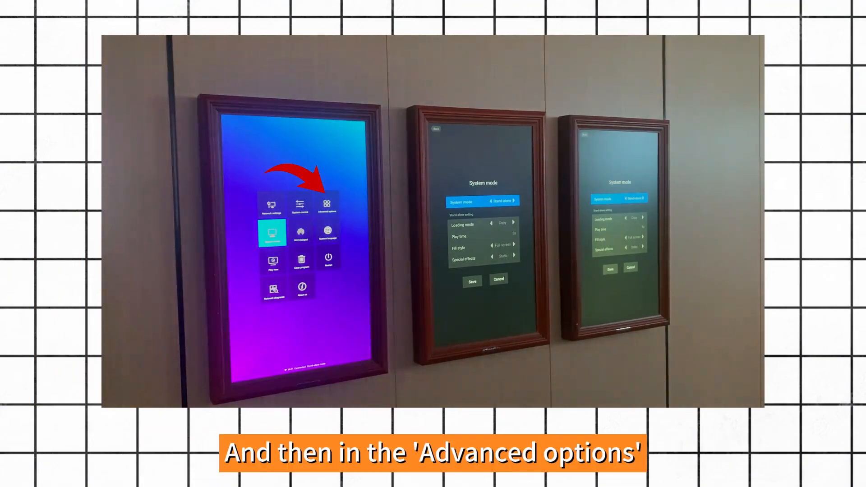
Set Multi-machine synchronization to Open in the display's Advanced options.
click(328, 204)
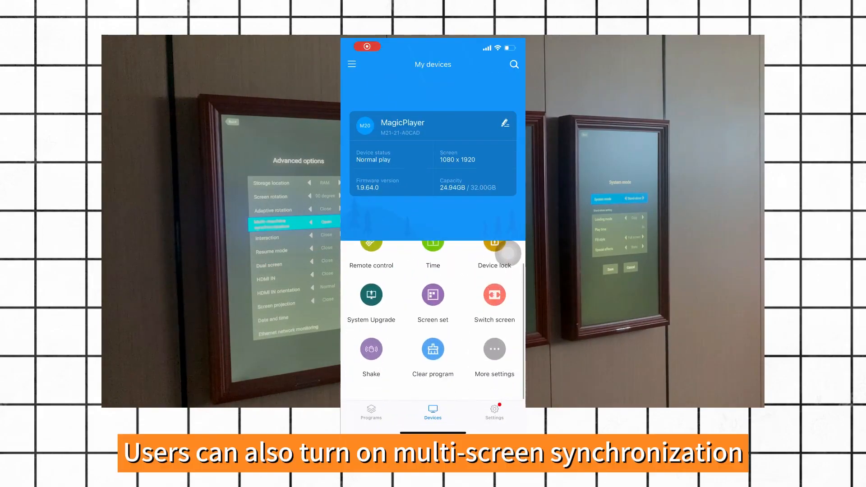
click(494, 357)
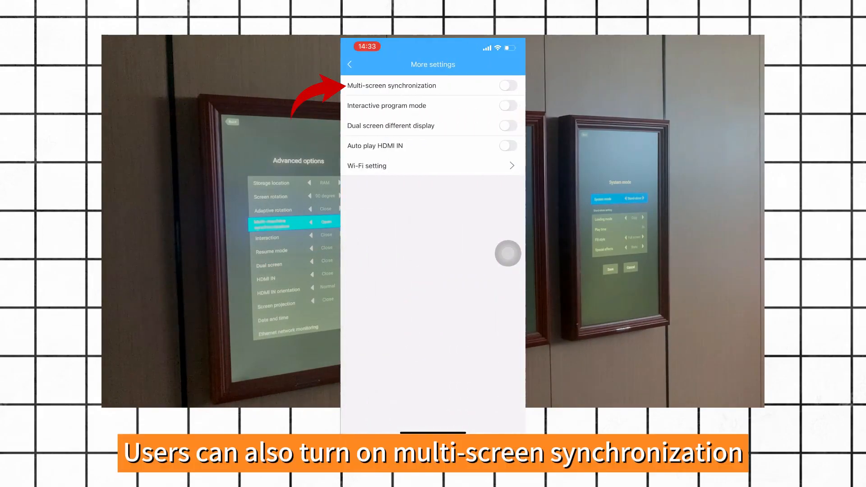
click(506, 85)
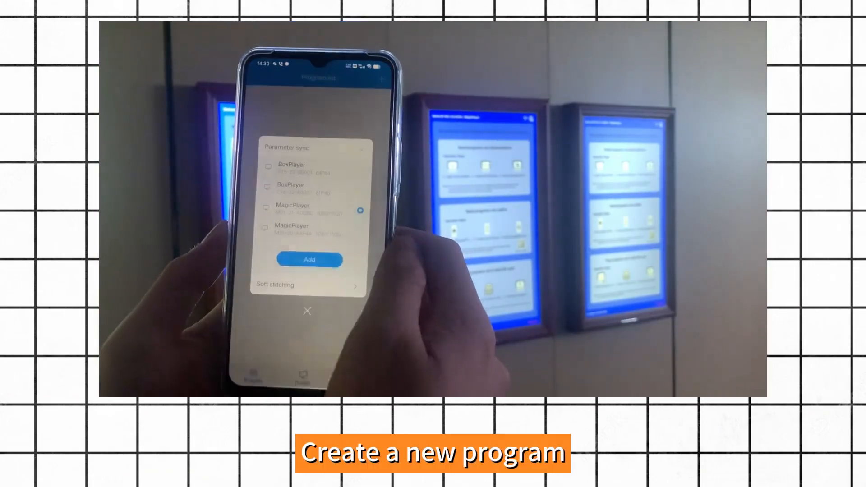
Add the selected MagicPlayer device in the Parameter sync popup.
click(307, 260)
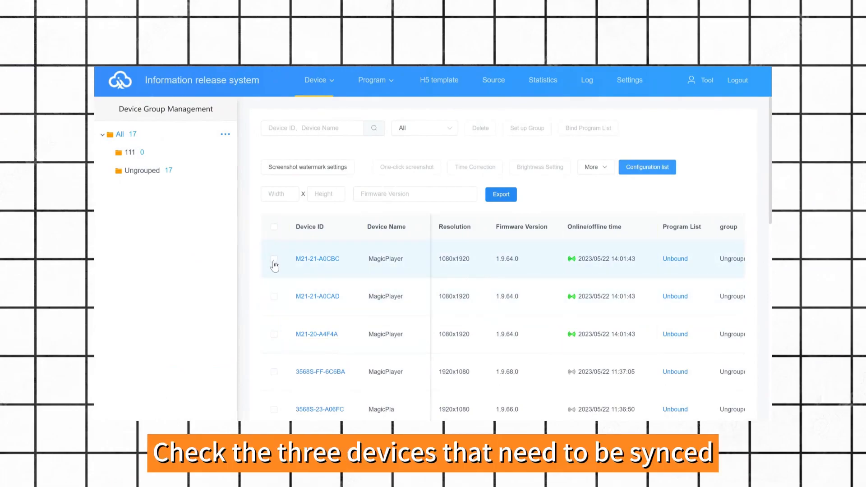
Tick M21-21-A0CBC, M21-21-A0CAD and M21-20-A4F4A, then open More > Multi-screen synchronization.
click(274, 296)
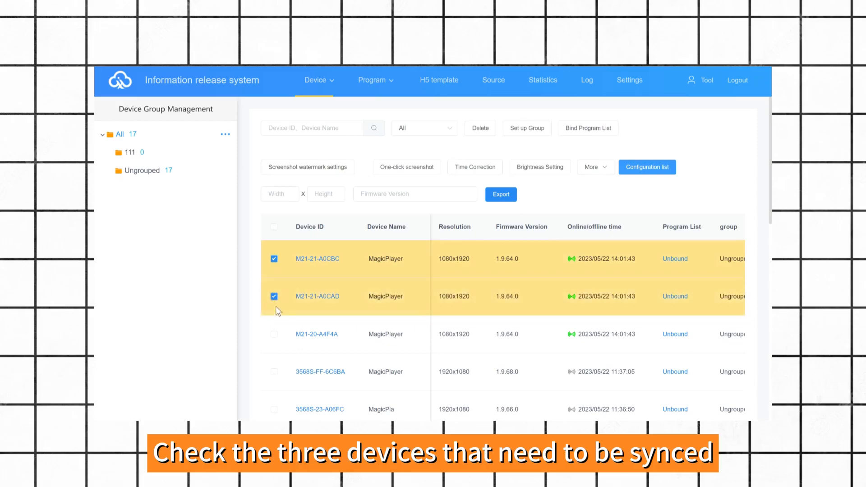
click(273, 333)
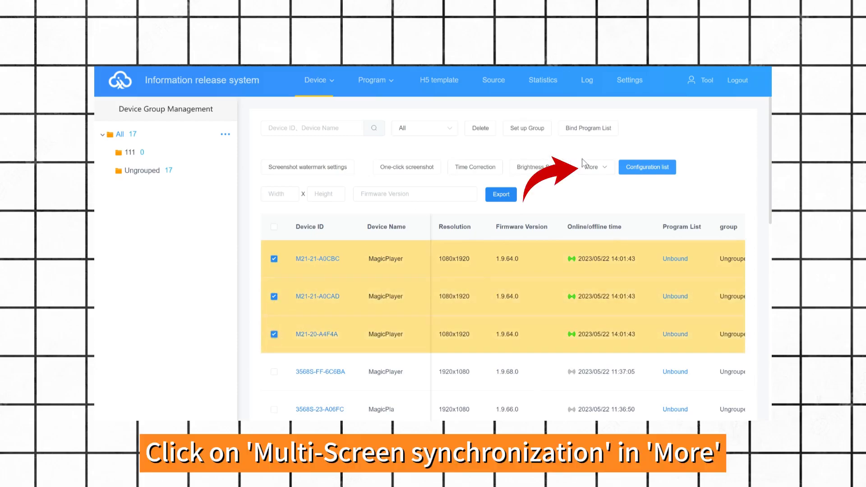
click(595, 167)
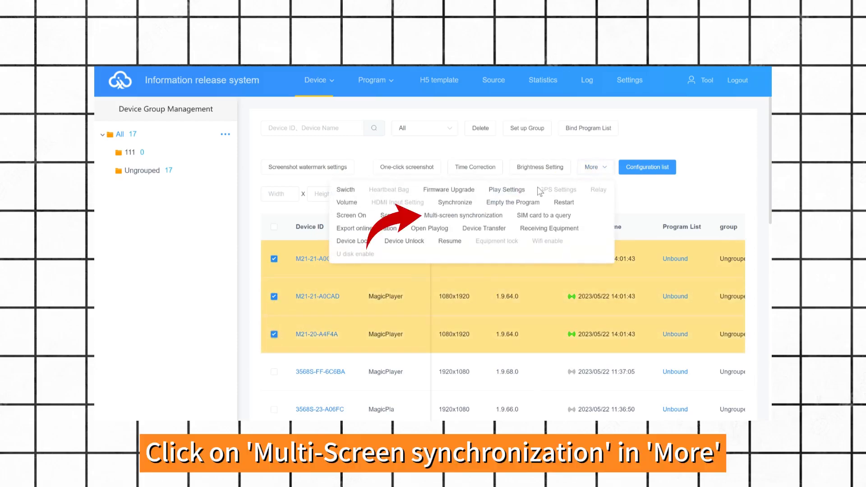
click(462, 214)
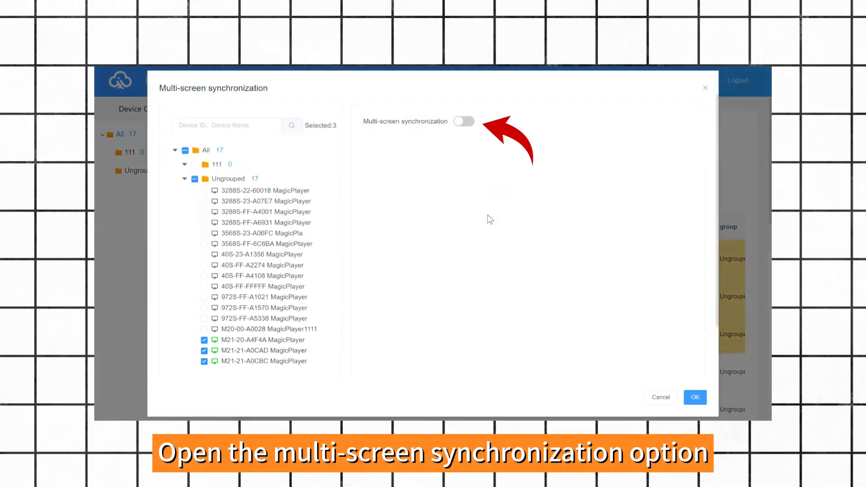
Turn on the Multi-screen synchronization toggle, confirm with OK, and close the dialog.
click(463, 120)
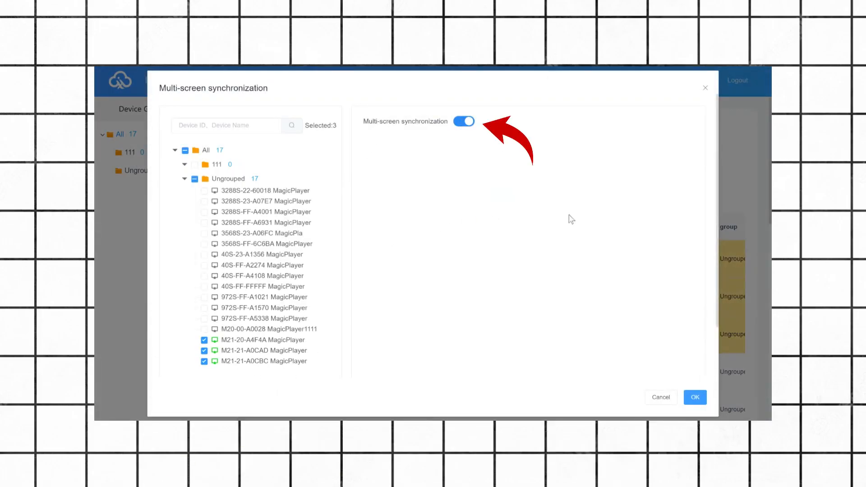
click(694, 397)
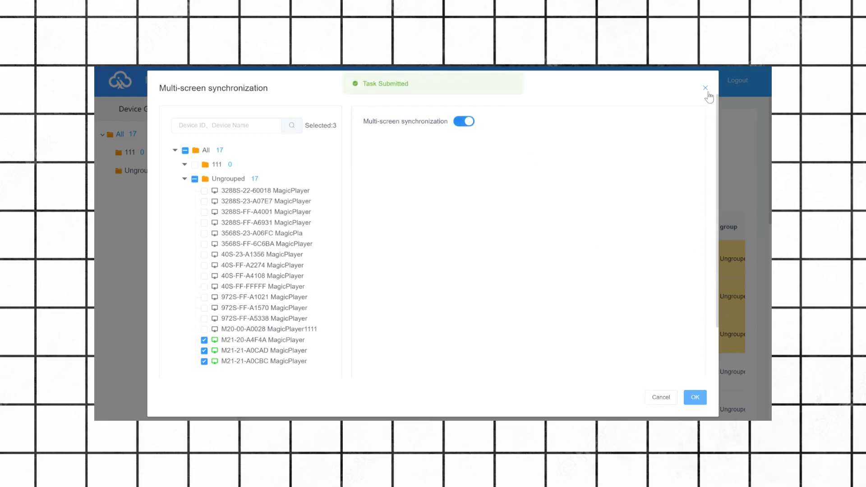
click(704, 88)
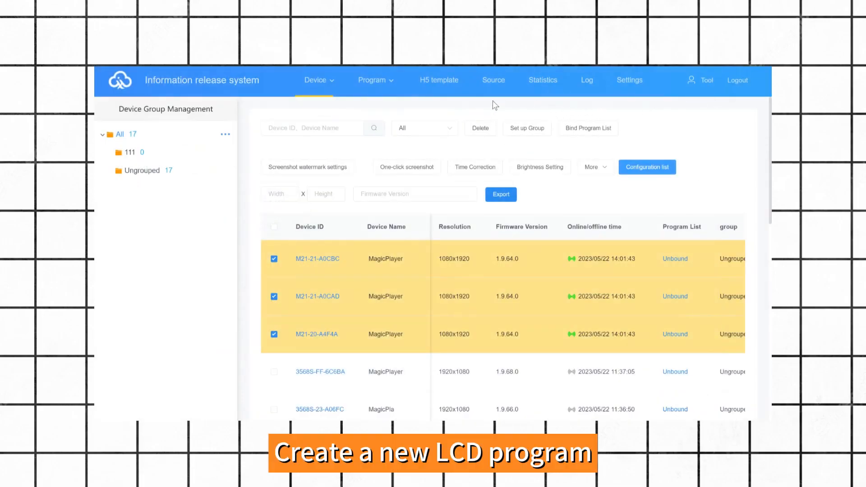
Create a new LCD program with a full-screen video area playing the face close-up clip.
click(375, 80)
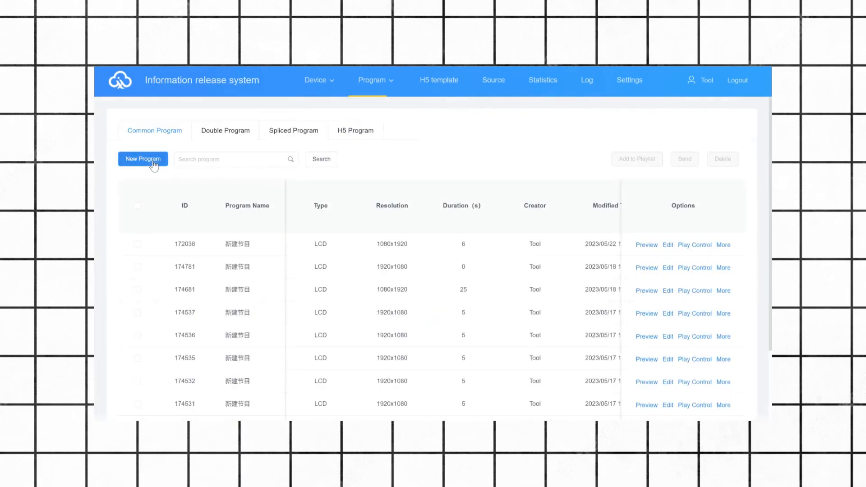
click(142, 159)
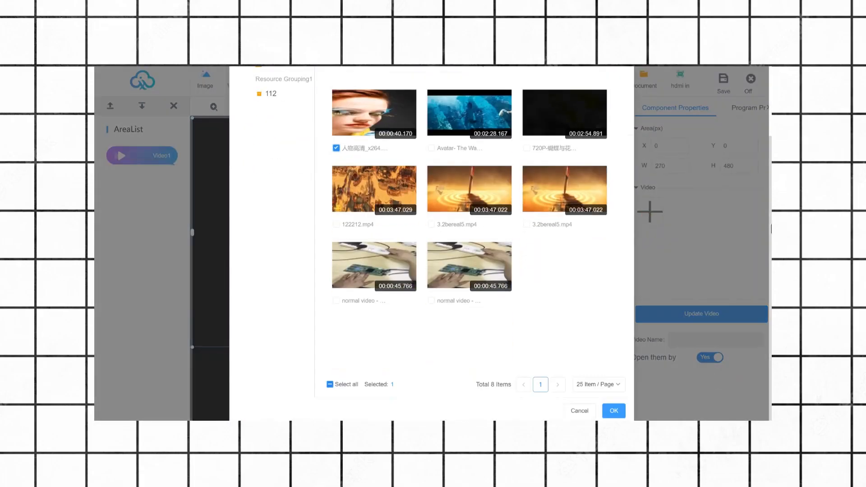
click(613, 411)
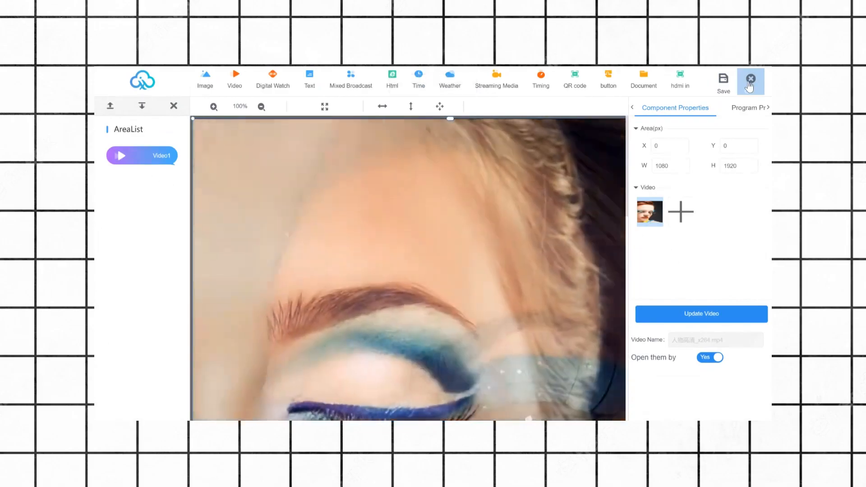
Send New Program to the three M21 devices as a complete update.
click(749, 79)
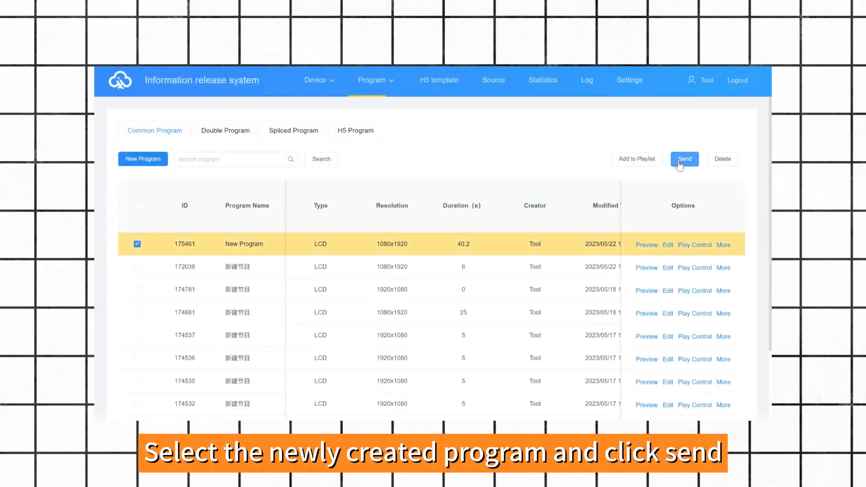
click(684, 159)
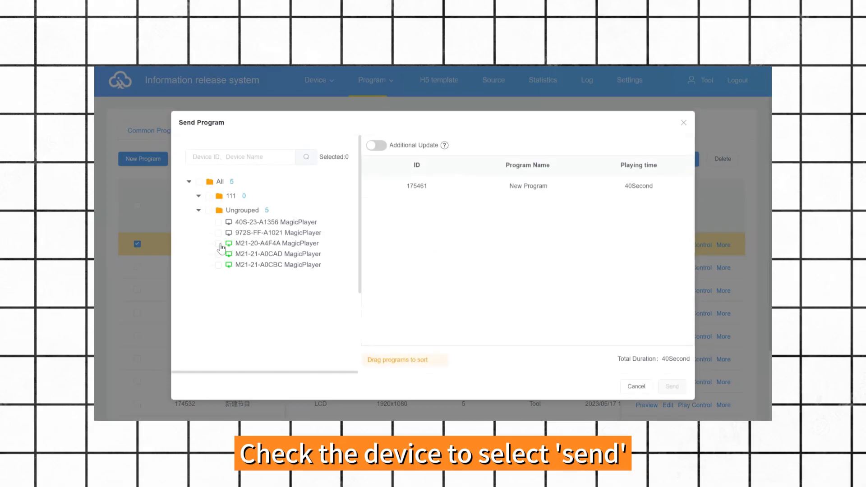
click(217, 243)
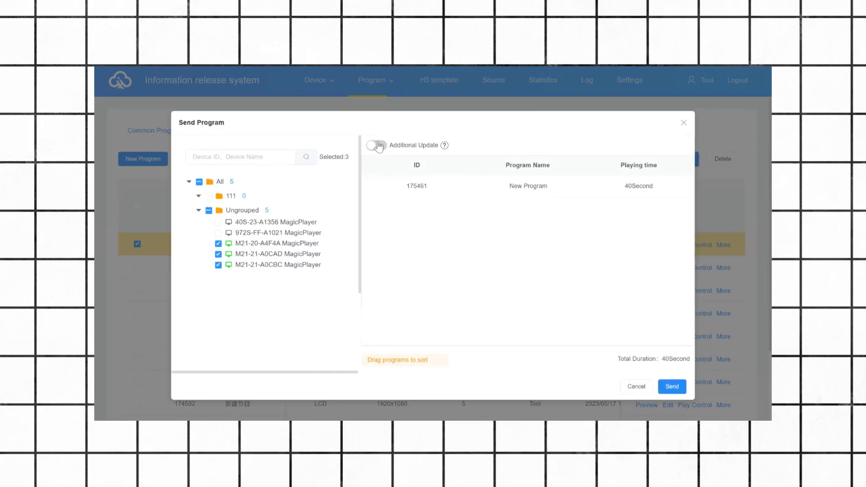
click(375, 145)
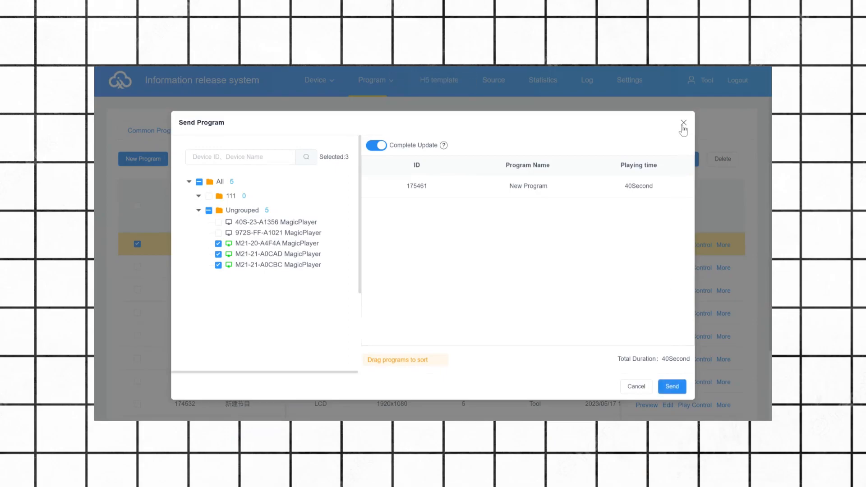
click(683, 122)
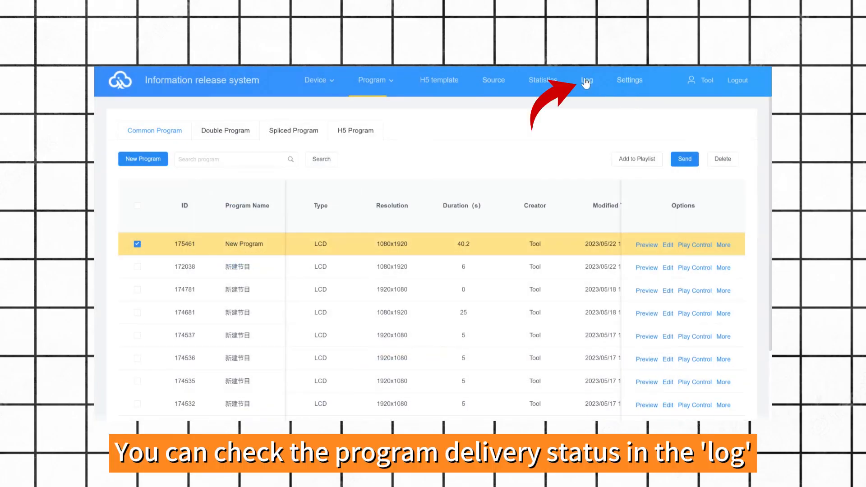
Open the newest Update Program log record's details and refresh the per-device progress.
click(586, 80)
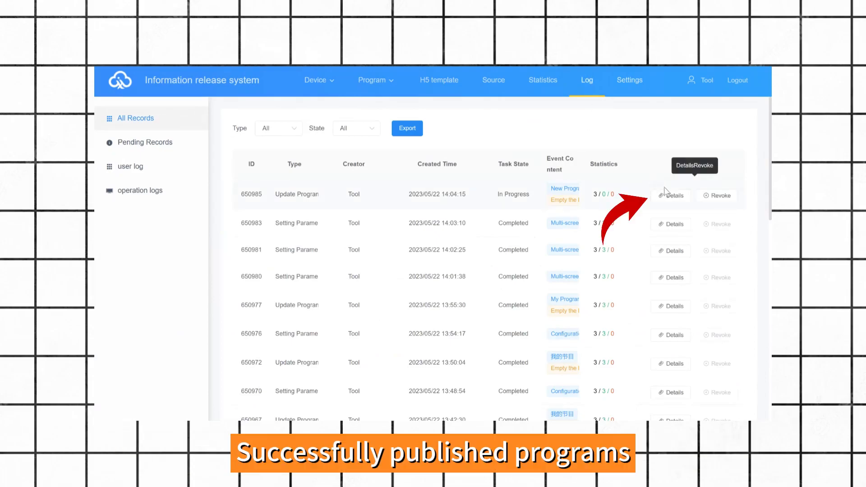
click(671, 196)
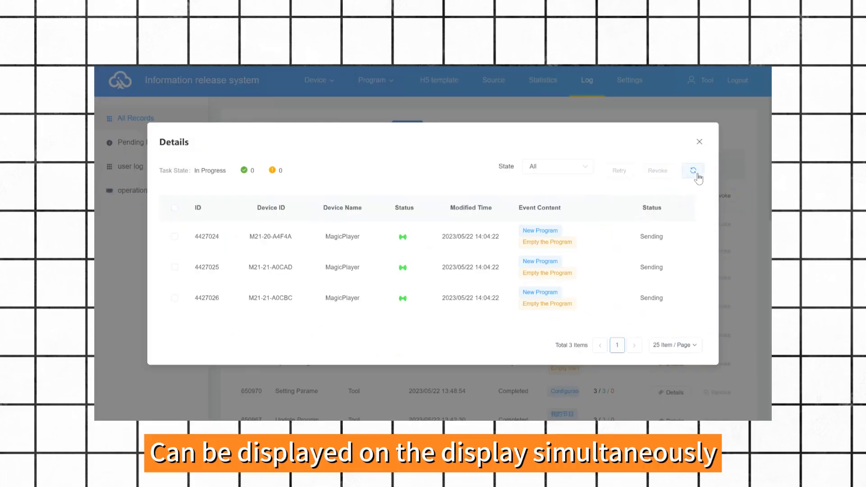
click(693, 170)
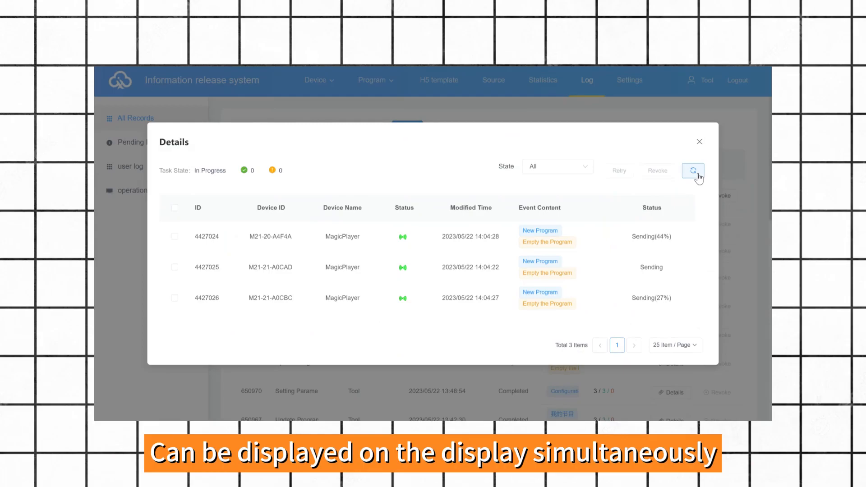